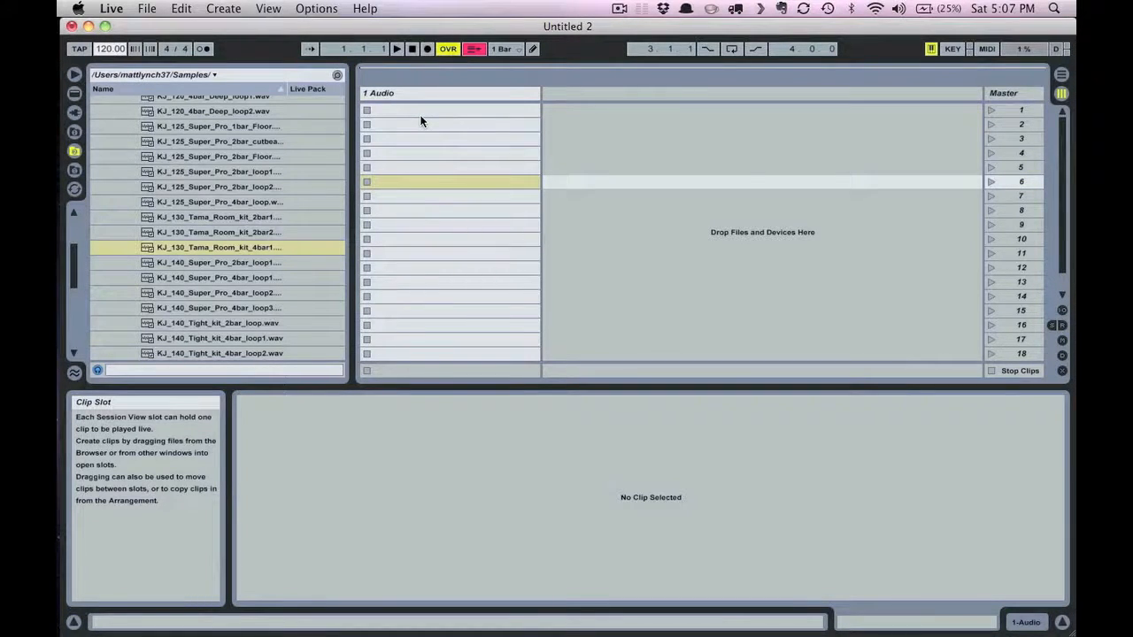
- Drop KJ_130_Tama_Room_kit_4bar1.wav into the first clip slot, then launch and stop it
{"action": "left_click", "coordinate": [451, 182]}
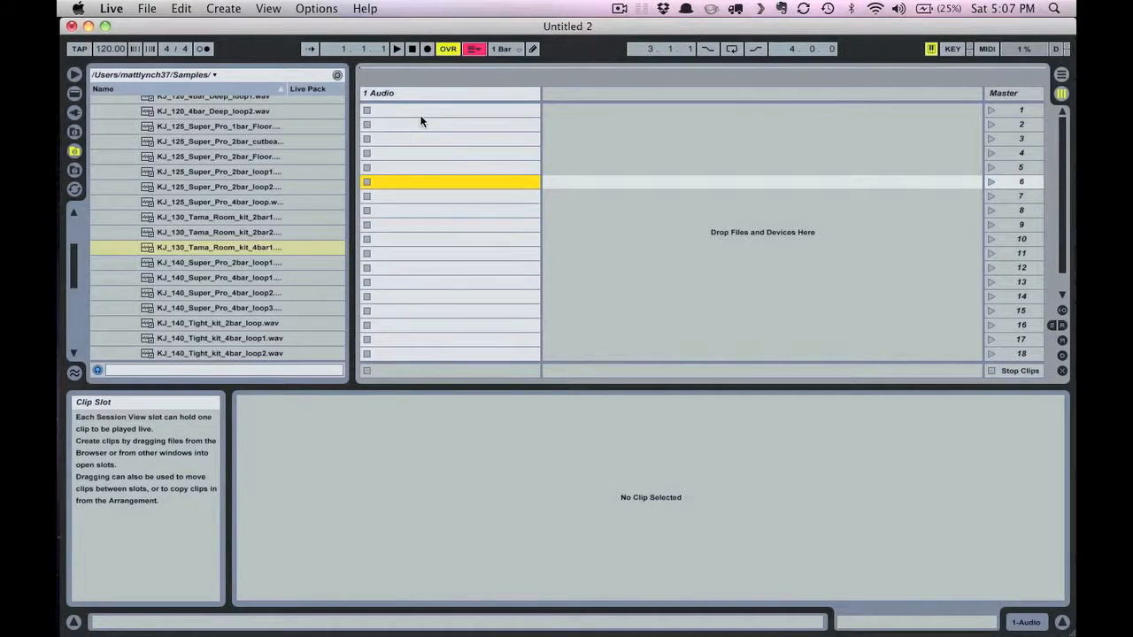
{"action": "left_click_drag", "start_coordinate": [219, 247], "coordinate": [433, 139]}
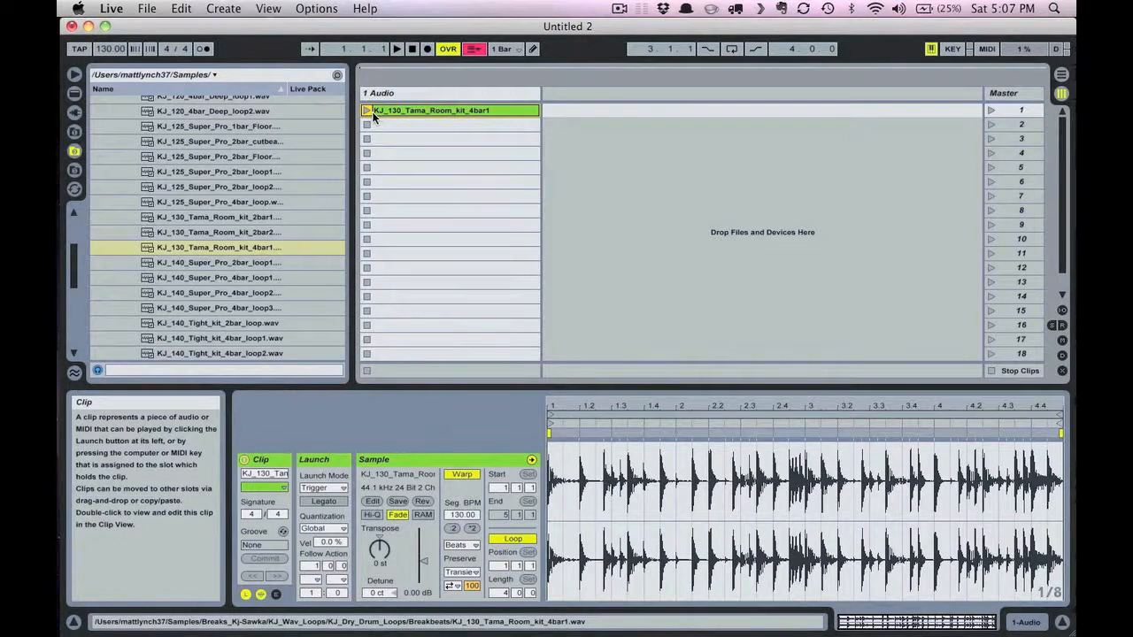
{"action": "left_click", "coordinate": [366, 109]}
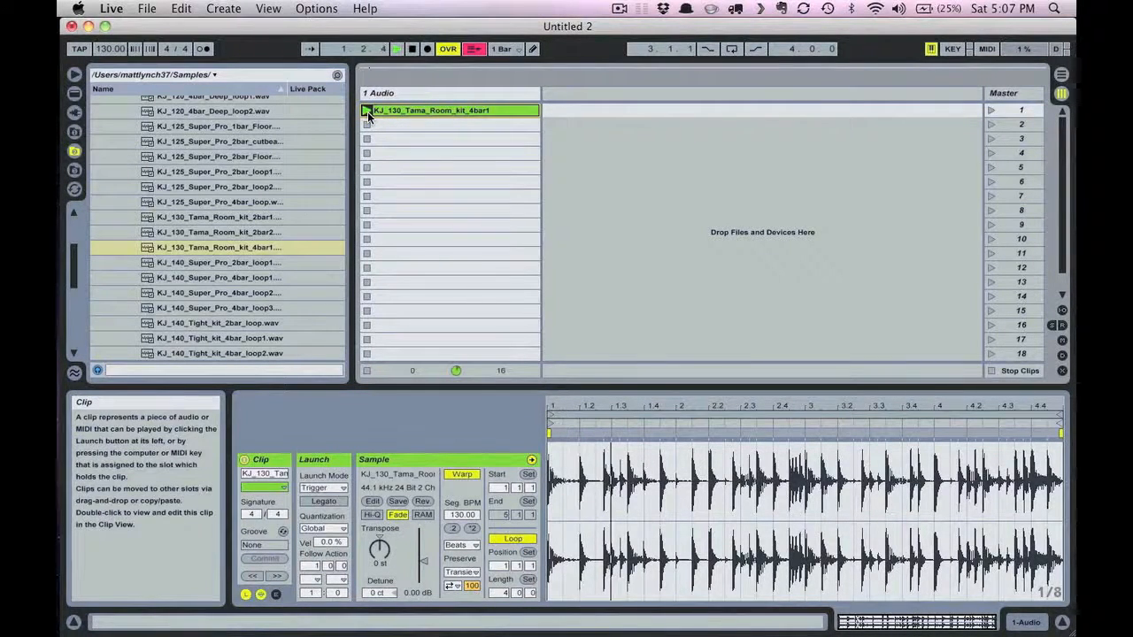
{"action": "left_click", "coordinate": [367, 110]}
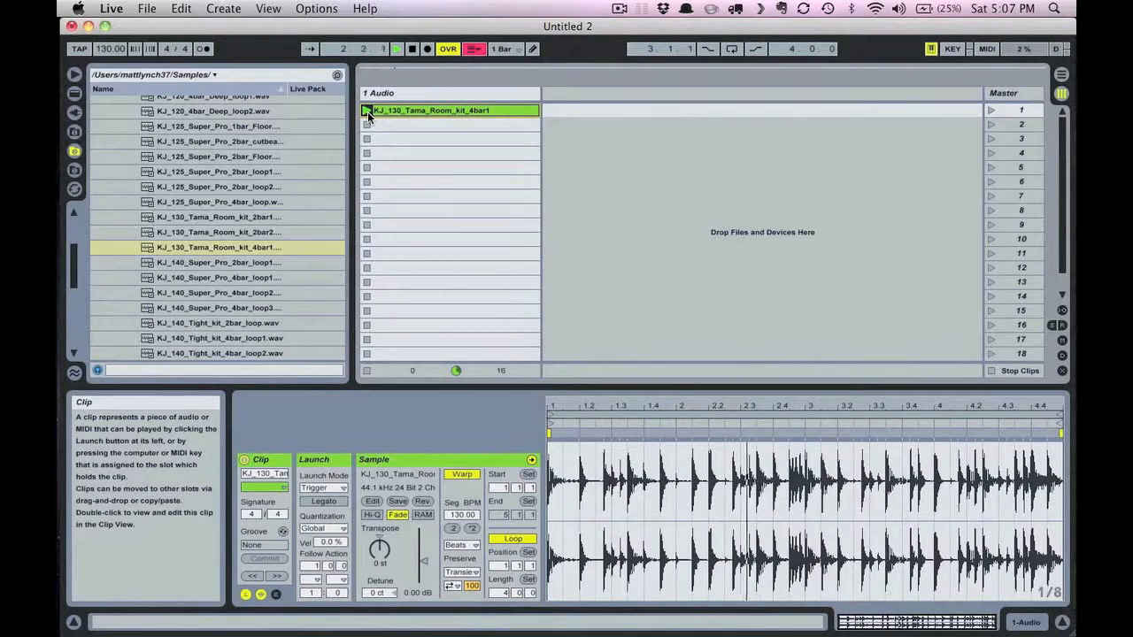
{"action": "left_click", "coordinate": [366, 109]}
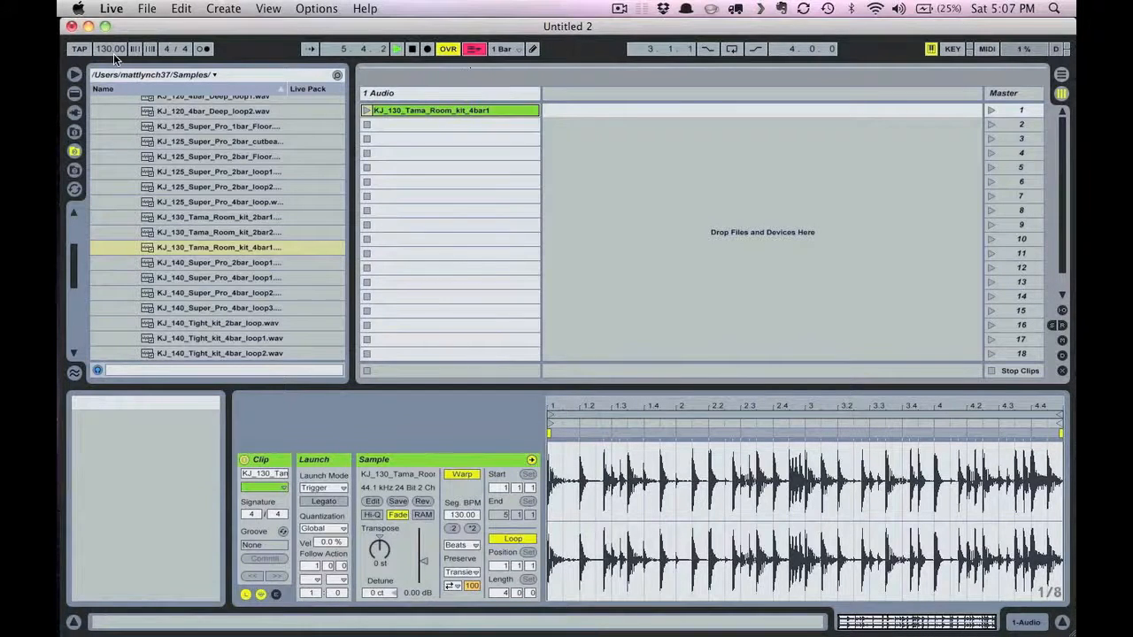
{"action": "mouse_move", "coordinate": [111, 49]}
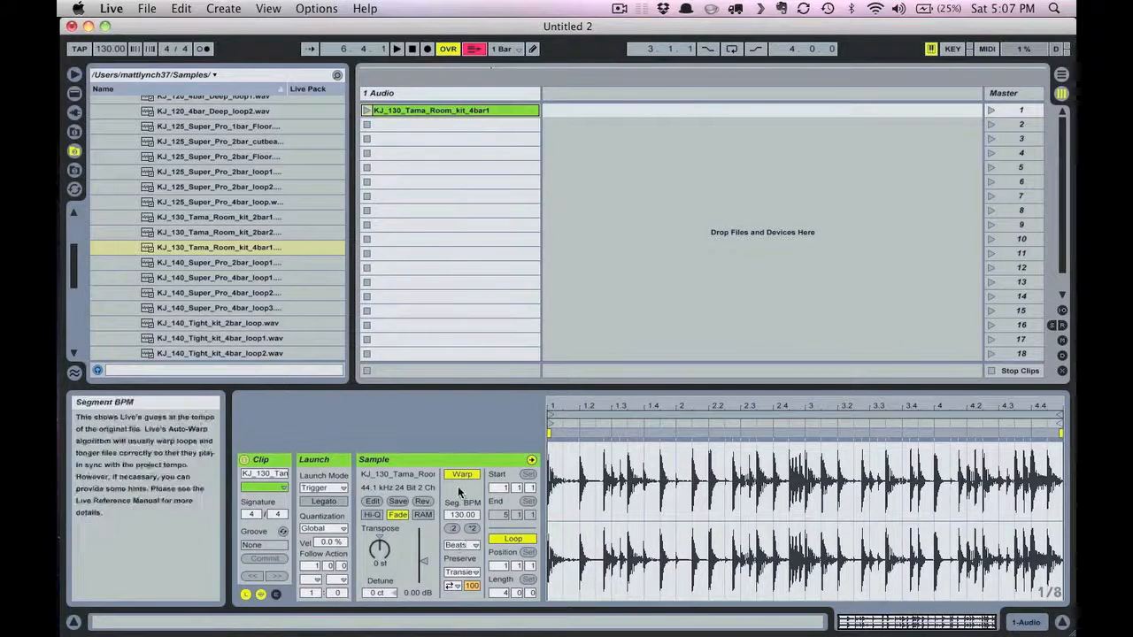
{"action": "mouse_move", "coordinate": [461, 474]}
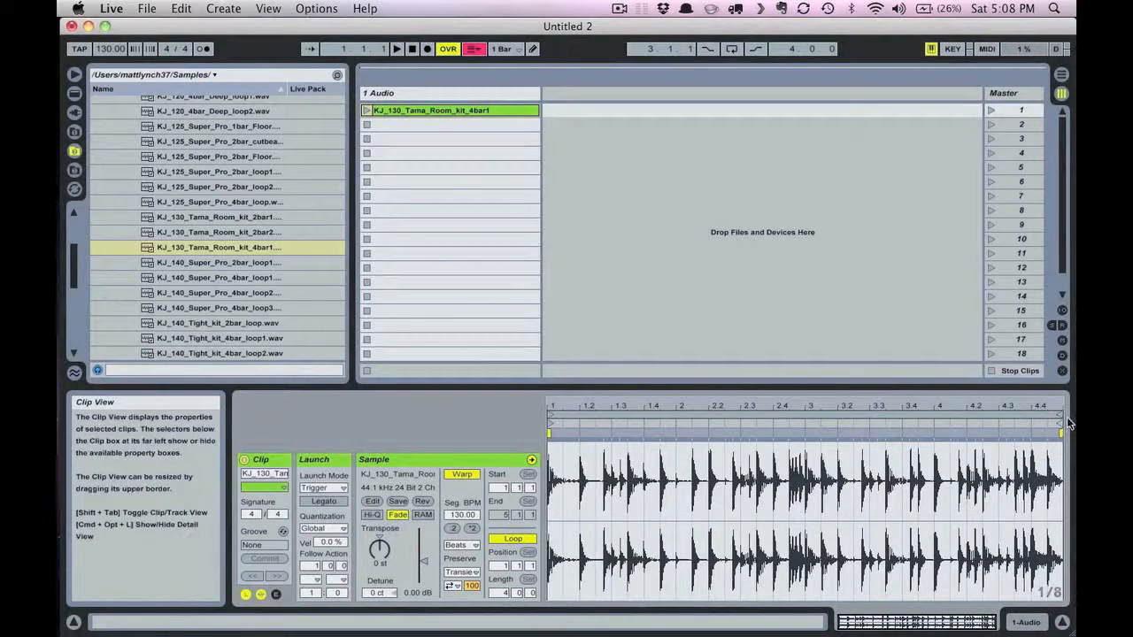
- Pull the Loop End marker back to bar 2, then play and stop the one-bar loop
{"action": "left_click_drag", "start_coordinate": [1057, 416], "coordinate": [882, 416]}
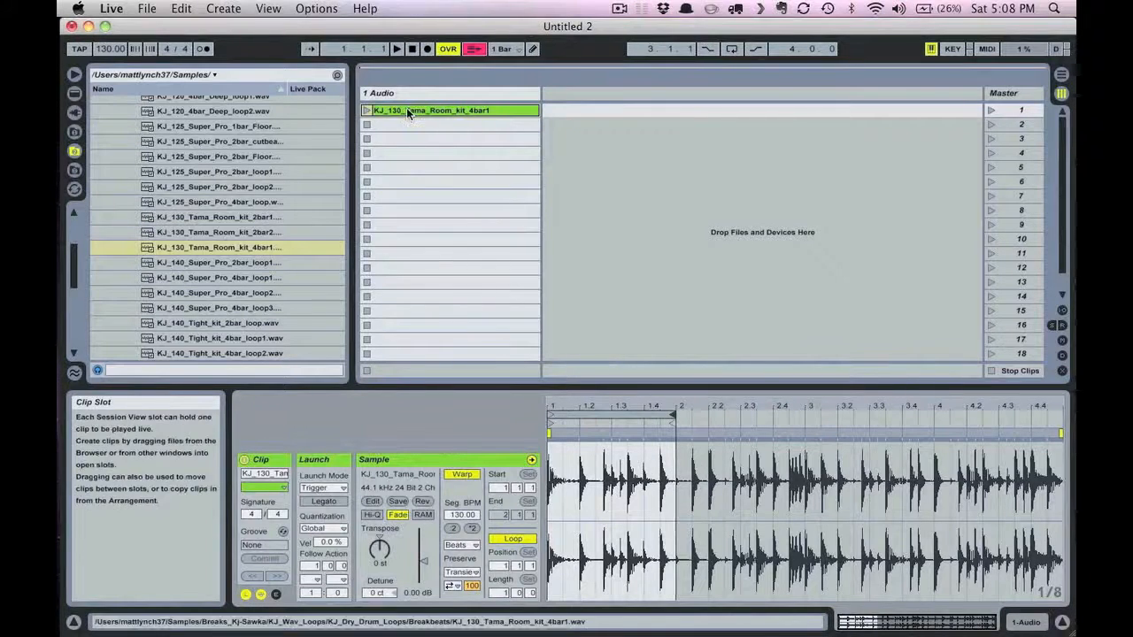
{"action": "left_click", "coordinate": [367, 110]}
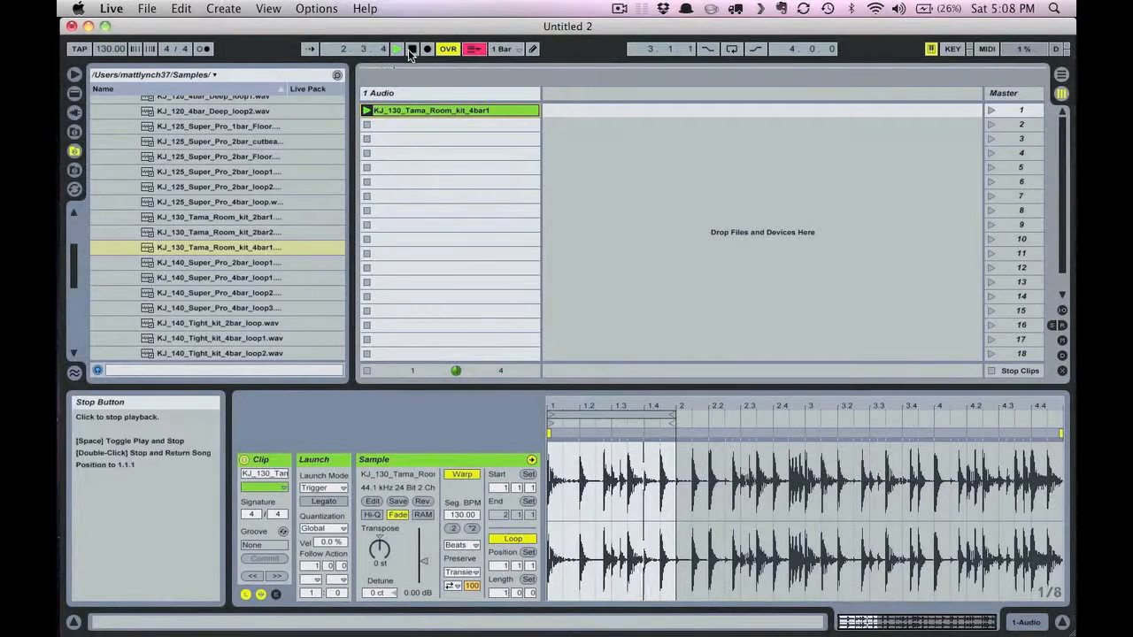
{"action": "left_click", "coordinate": [397, 49]}
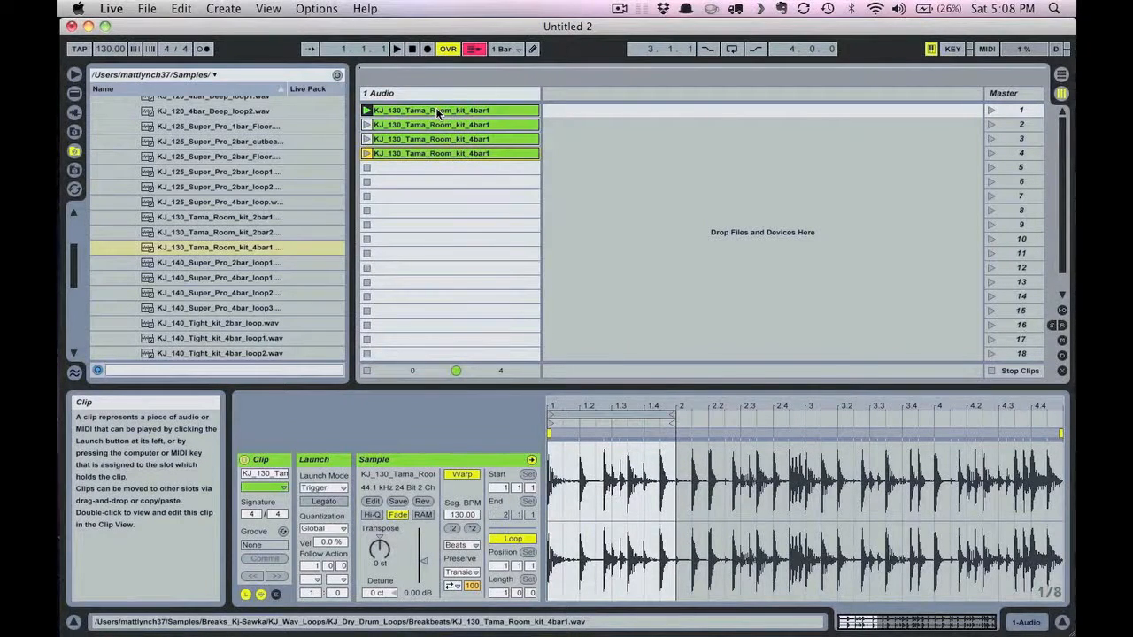
{"action": "mouse_move", "coordinate": [593, 408]}
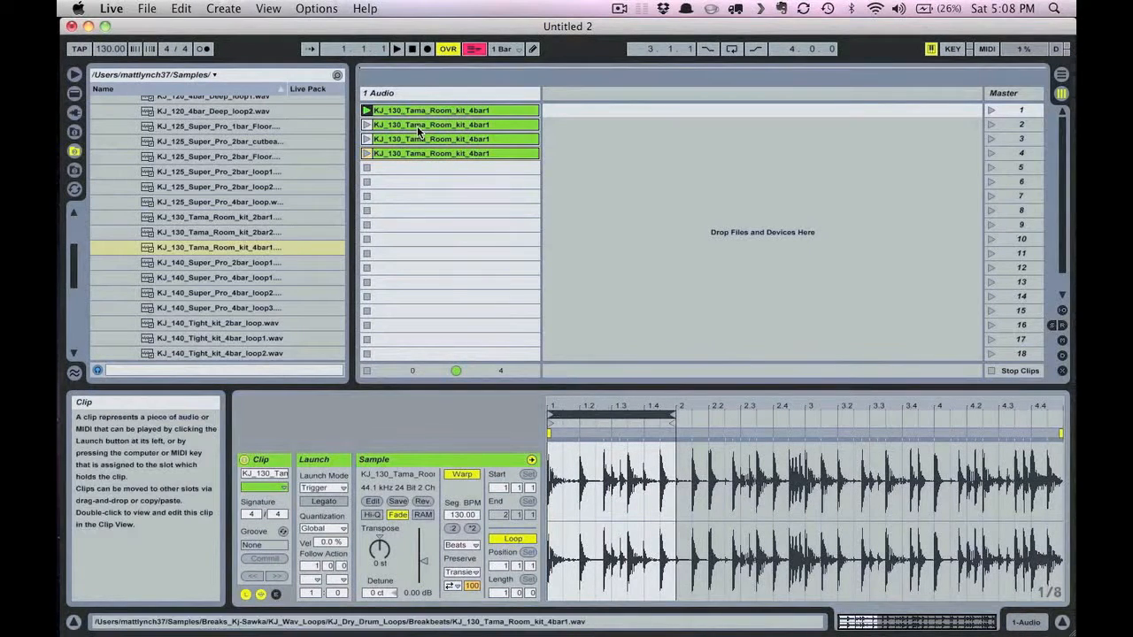
- Select the second clip copy and move its loop end to bar 3
{"action": "left_click", "coordinate": [451, 139]}
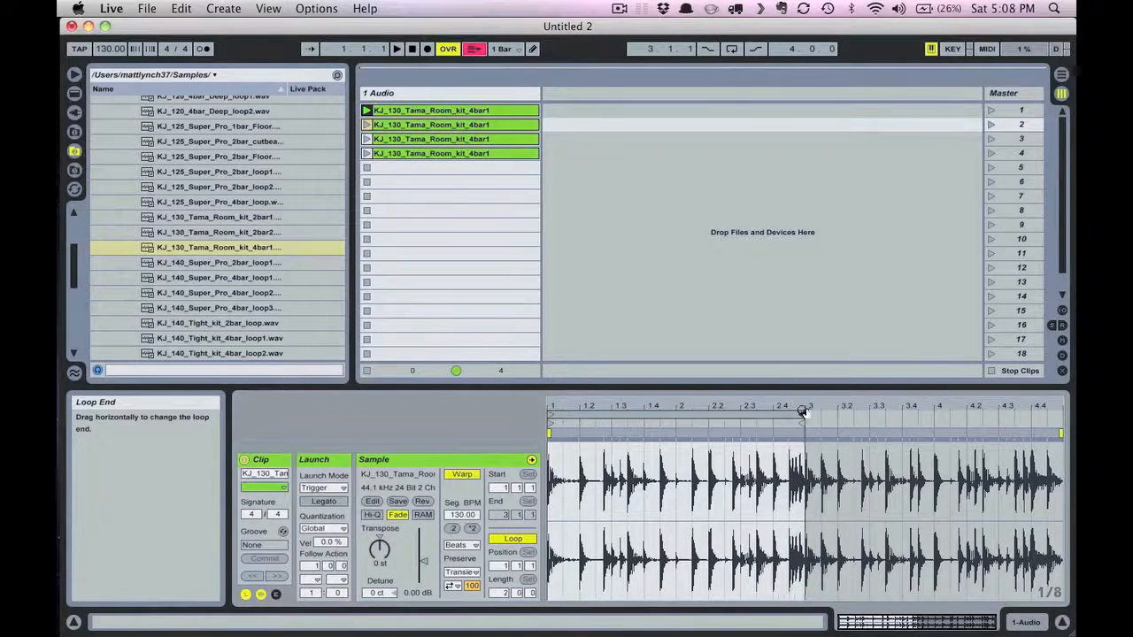
{"action": "left_click_drag", "start_coordinate": [801, 416], "coordinate": [584, 416]}
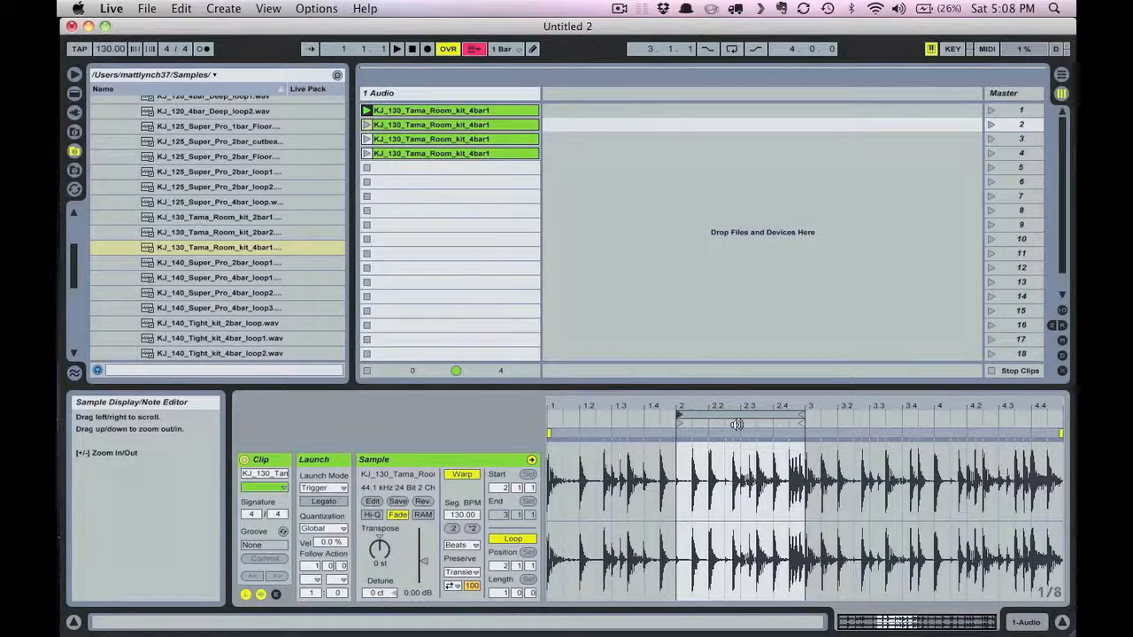
{"action": "mouse_move", "coordinate": [748, 431]}
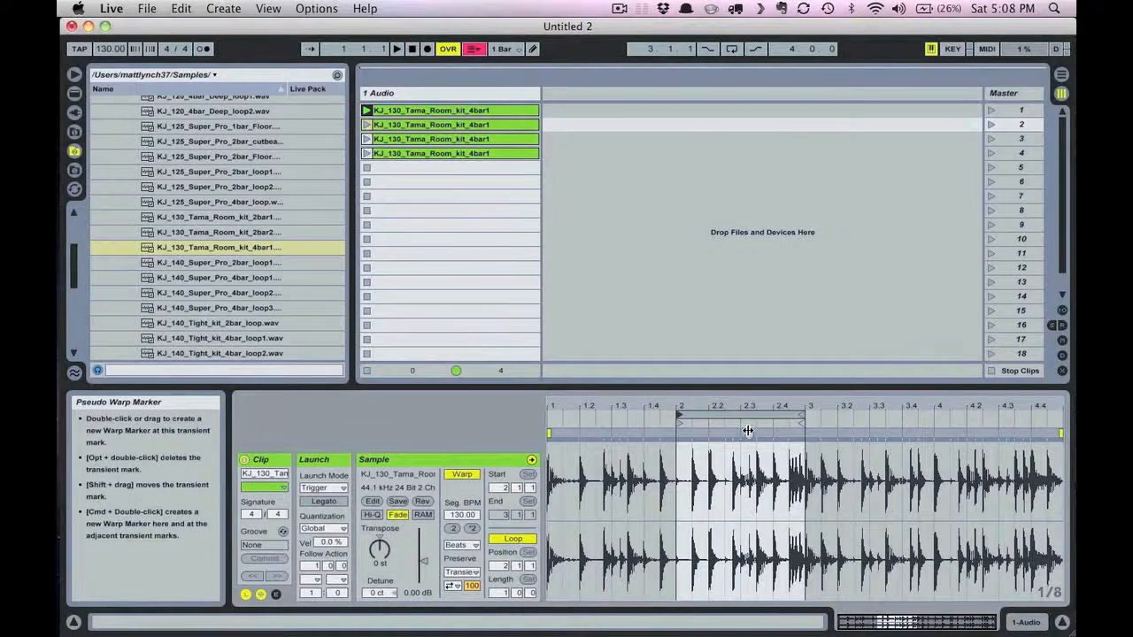
{"action": "mouse_move", "coordinate": [721, 416]}
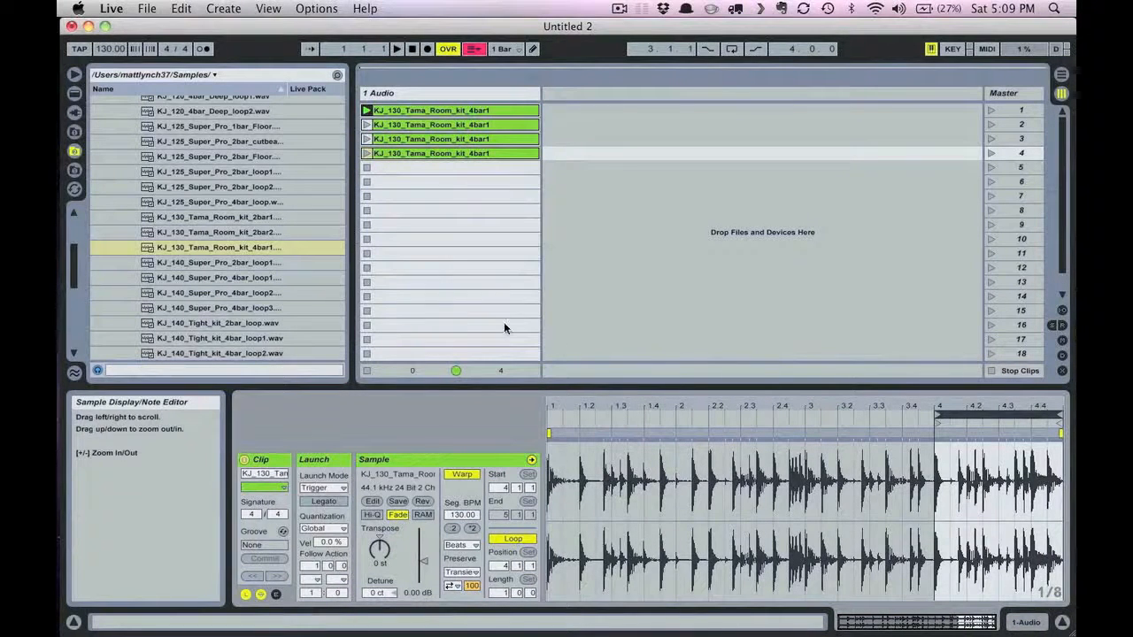
{"action": "mouse_move", "coordinate": [366, 124]}
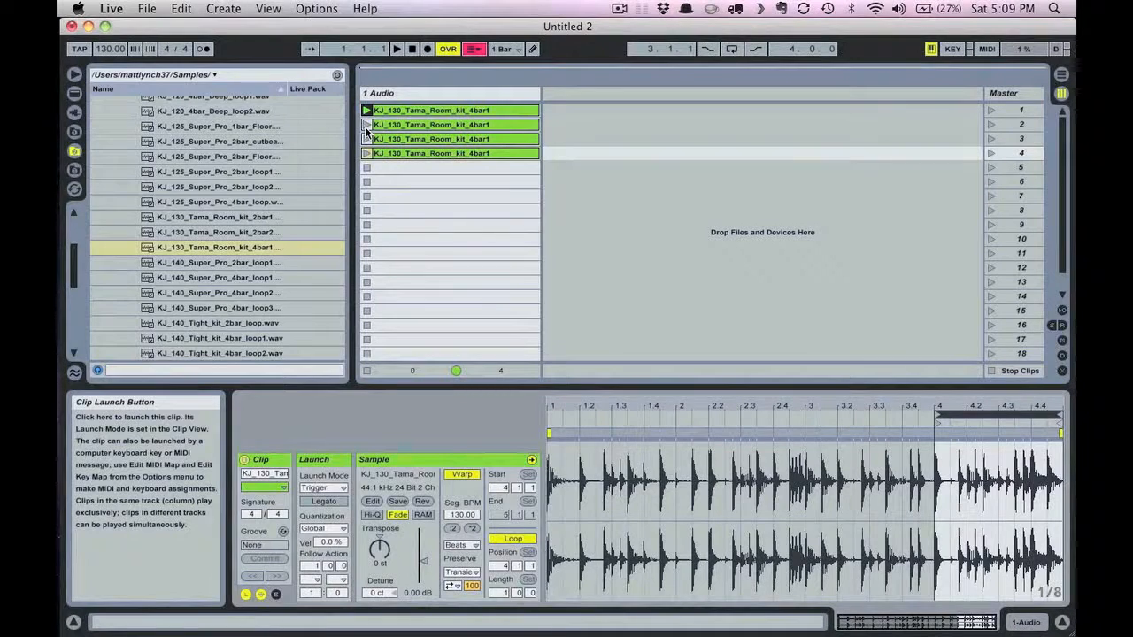
- Launch the Tama Room copies for bars one to four in turn, then stop playback
{"action": "left_click", "coordinate": [367, 124]}
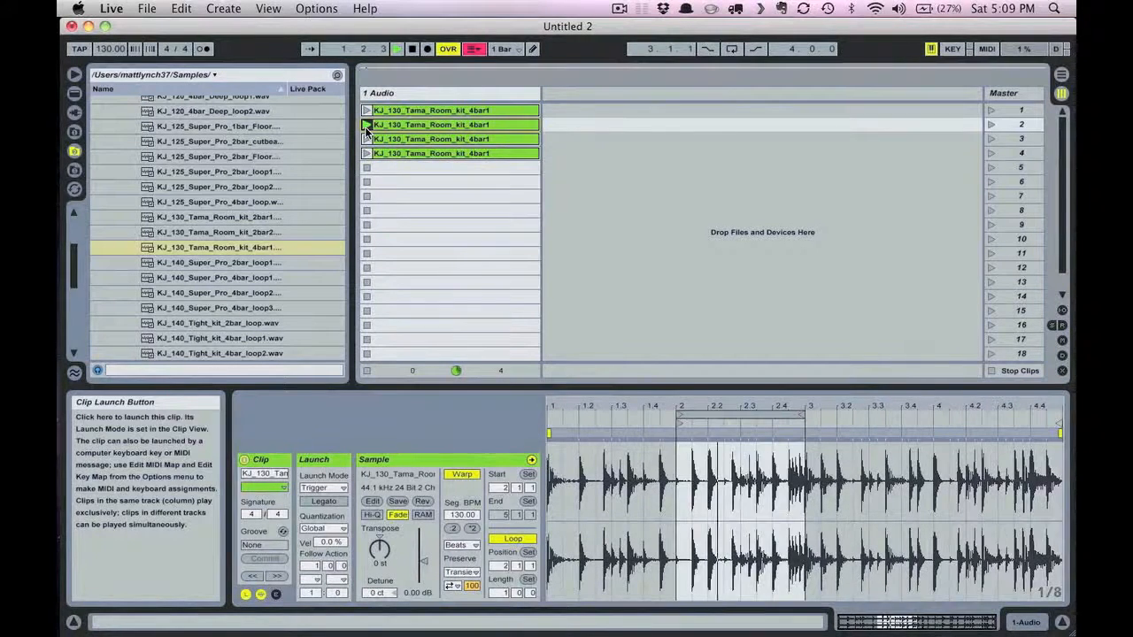
{"action": "left_click", "coordinate": [366, 124]}
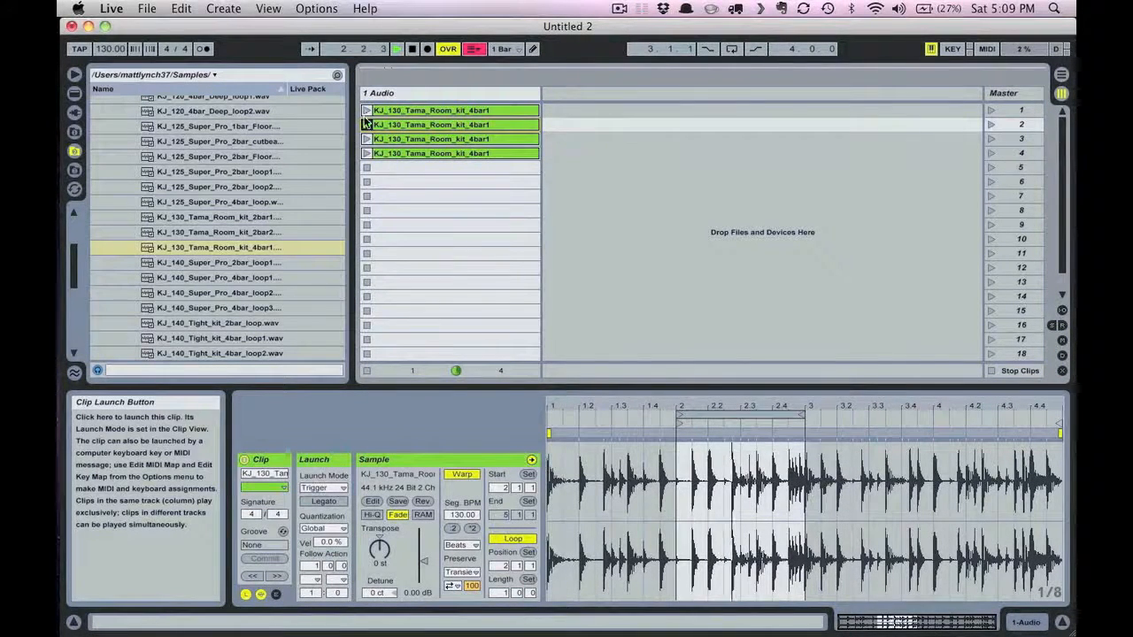
{"action": "left_click", "coordinate": [366, 110]}
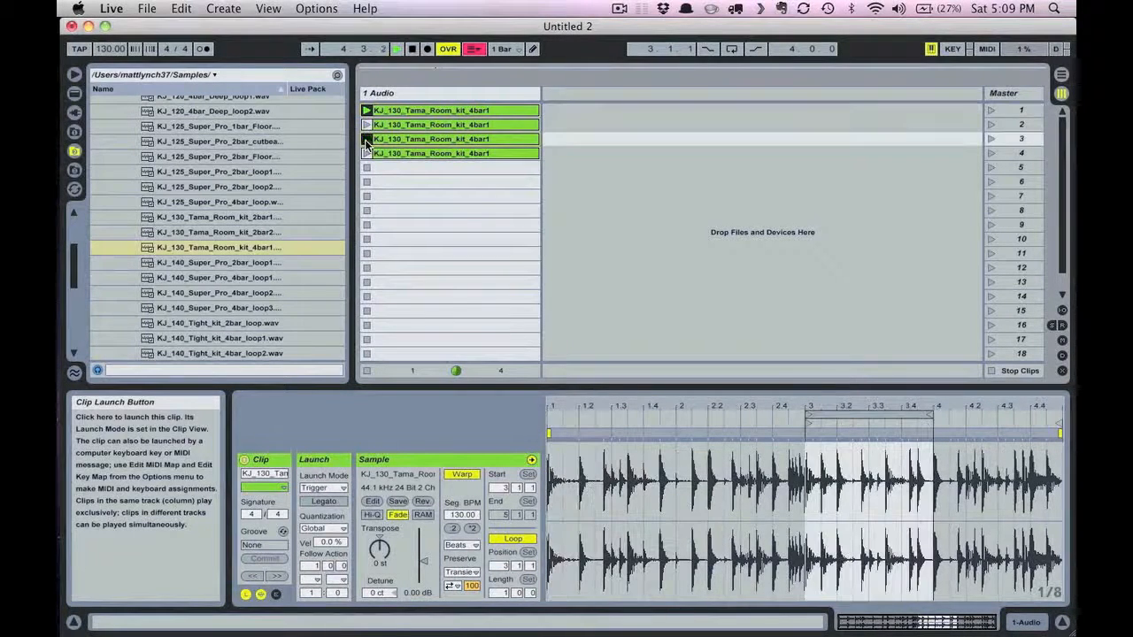
{"action": "left_click", "coordinate": [366, 139]}
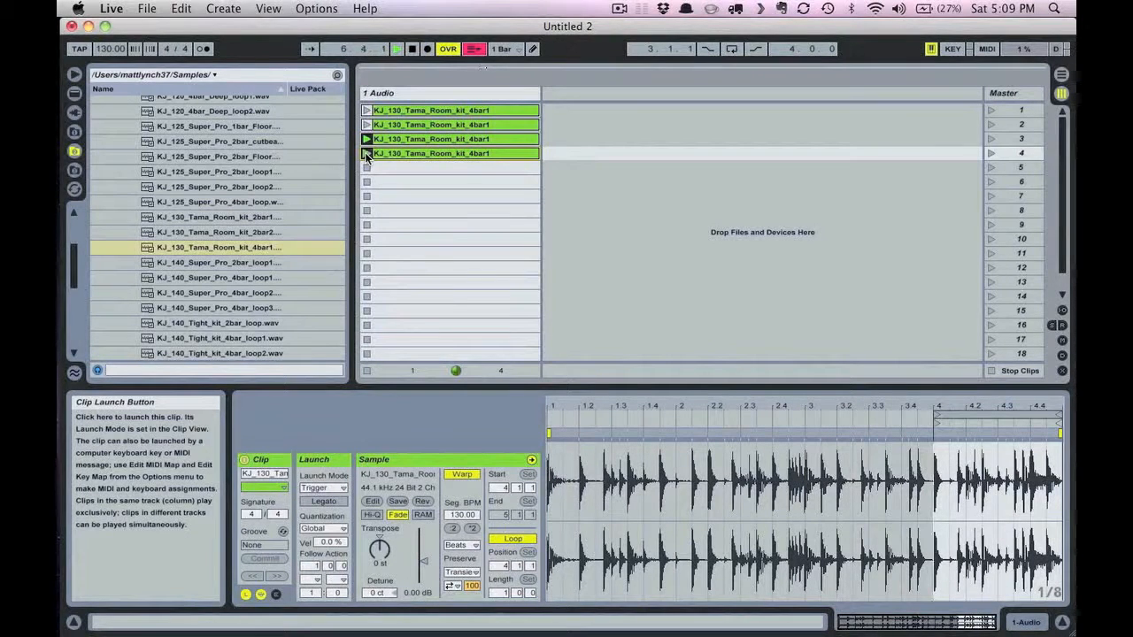
{"action": "left_click", "coordinate": [366, 153]}
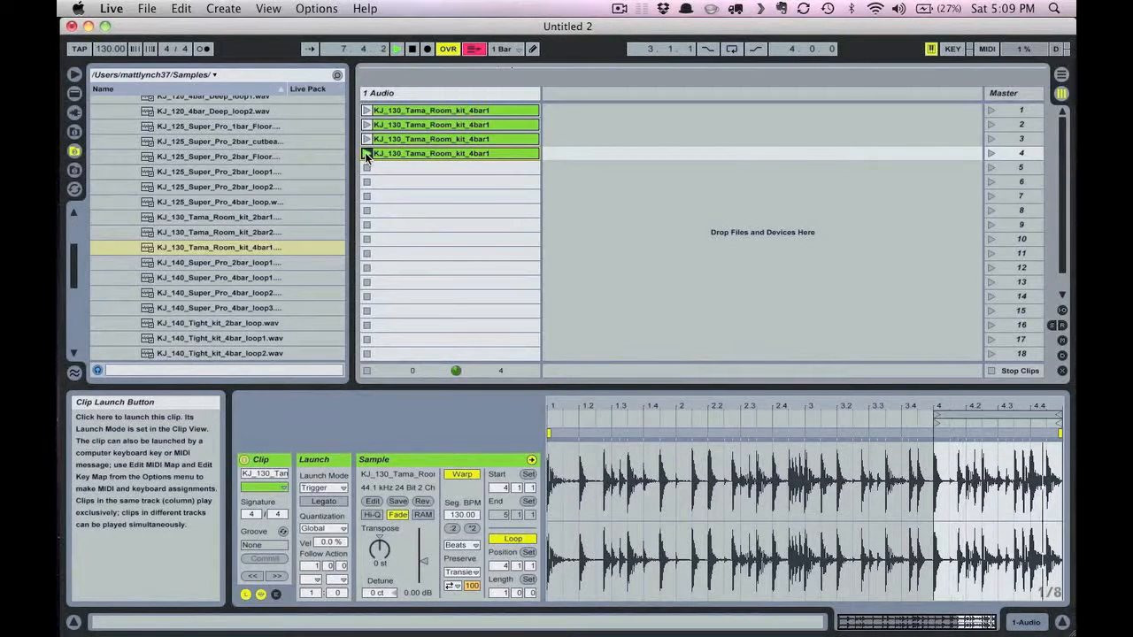
{"action": "left_click", "coordinate": [367, 153]}
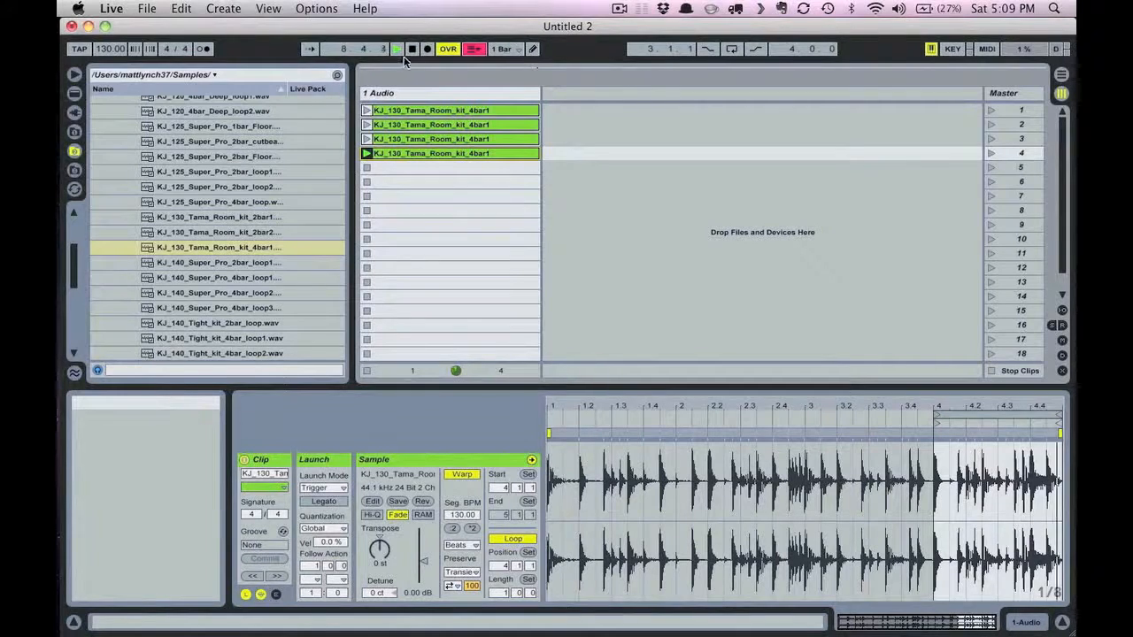
{"action": "left_click", "coordinate": [412, 48]}
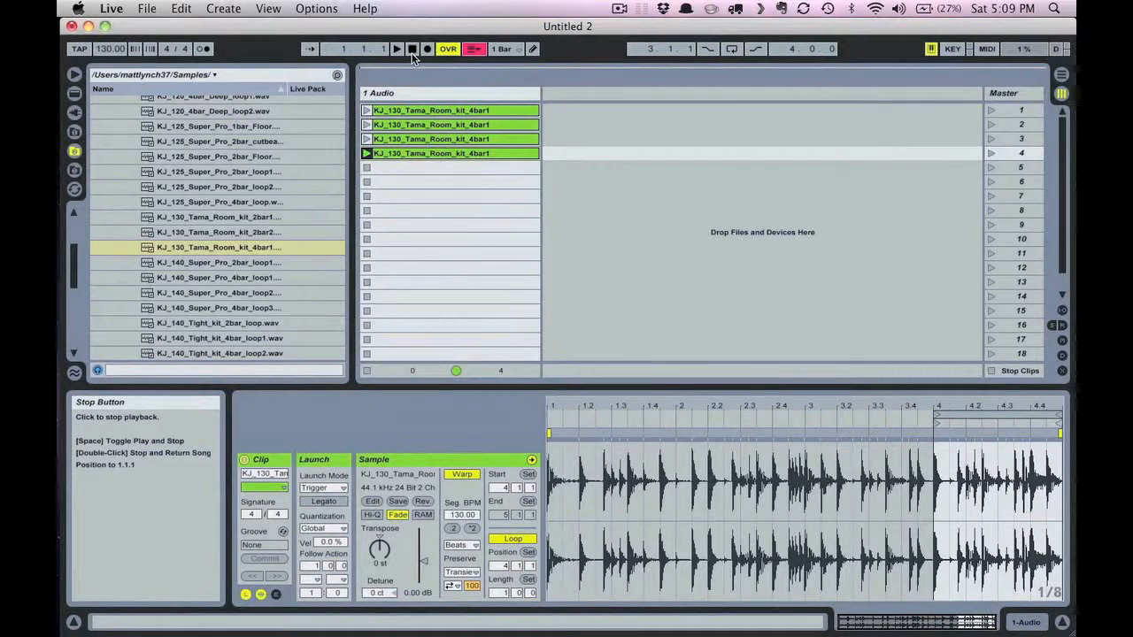
{"action": "mouse_move", "coordinate": [457, 182]}
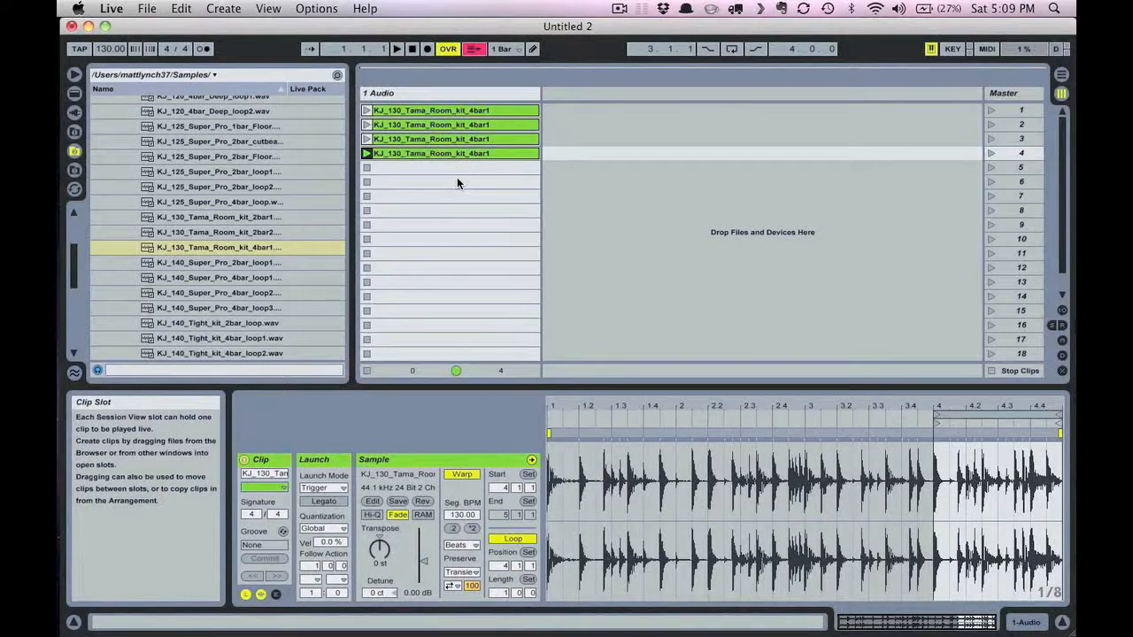
{"action": "mouse_move", "coordinate": [472, 298]}
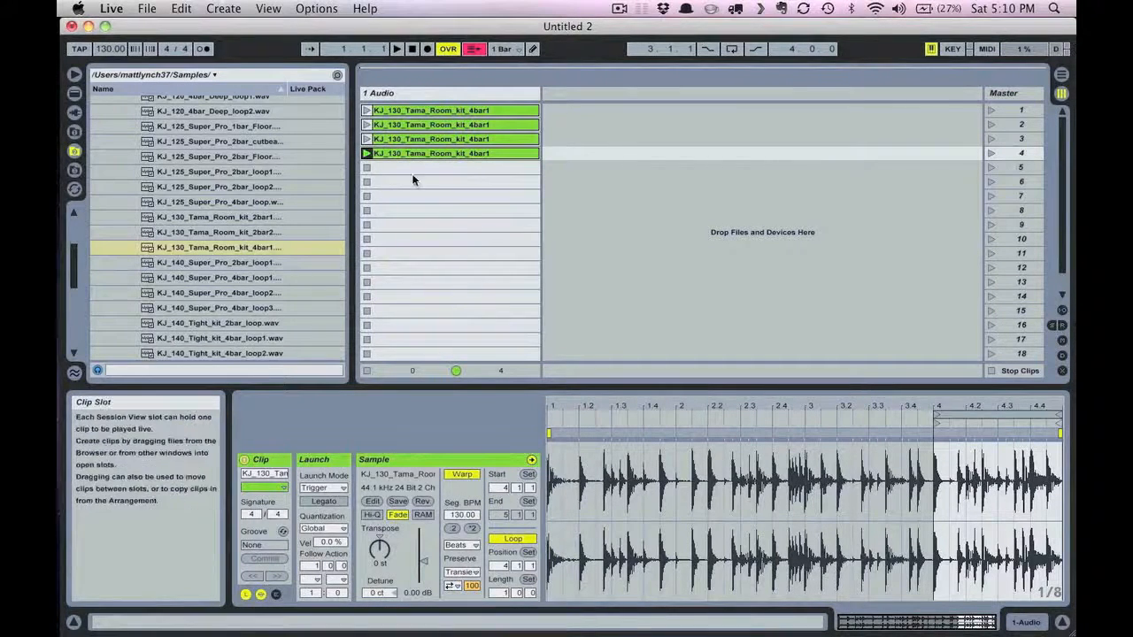
{"action": "mouse_move", "coordinate": [491, 195]}
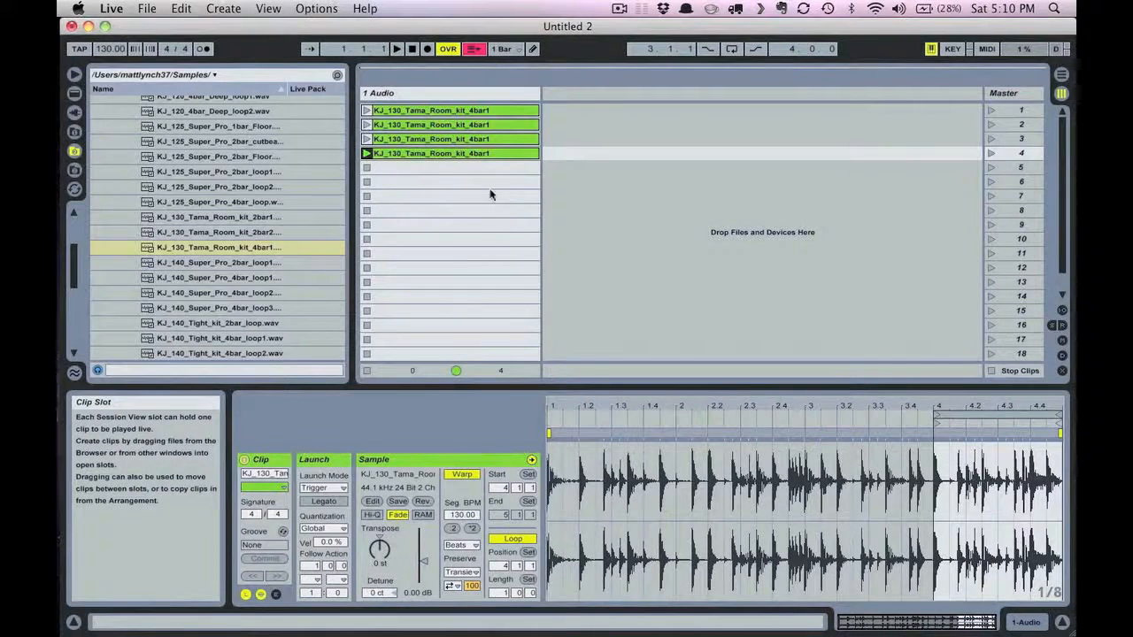
{"action": "mouse_move", "coordinate": [470, 187]}
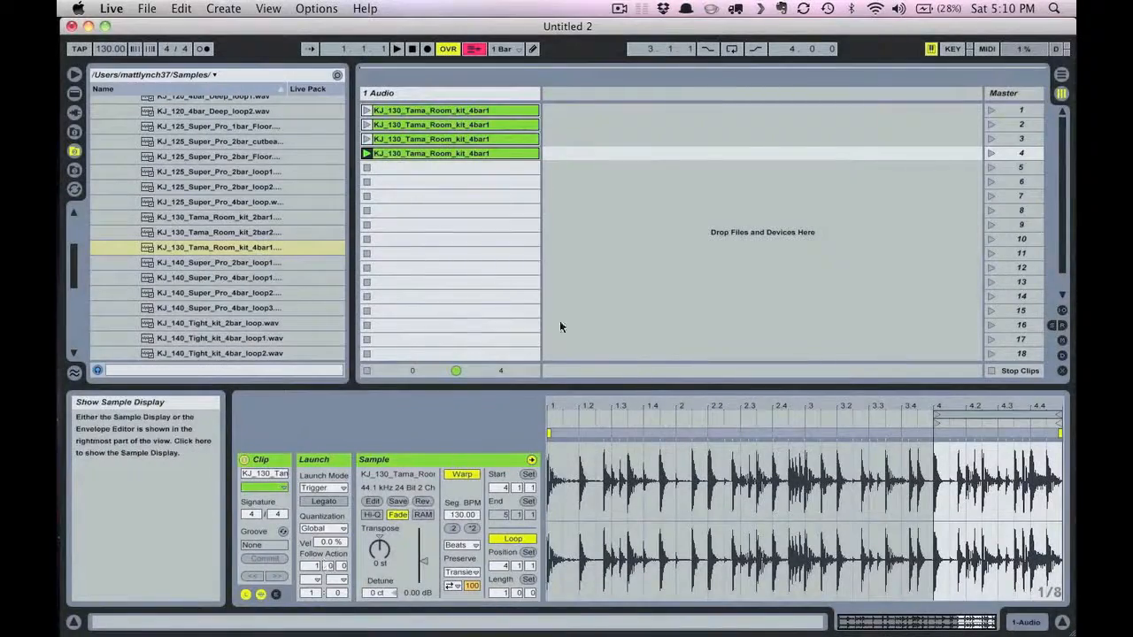
{"action": "mouse_move", "coordinate": [1061, 75]}
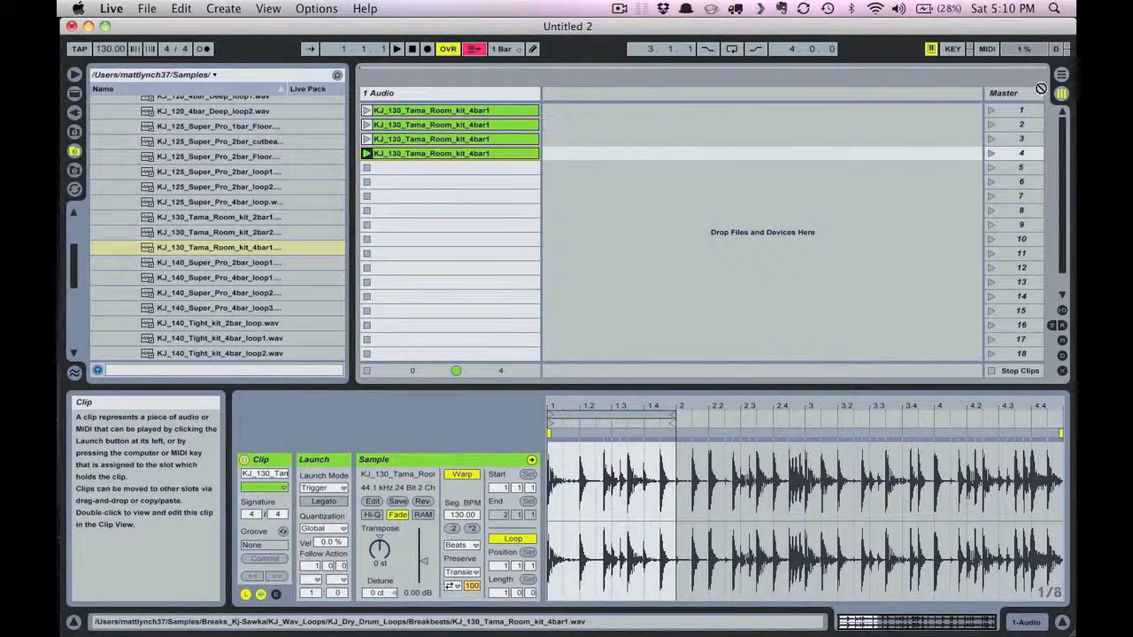
- Launch the first Tama Room drum-break copy in the 1 Audio track
{"action": "left_click", "coordinate": [1061, 80]}
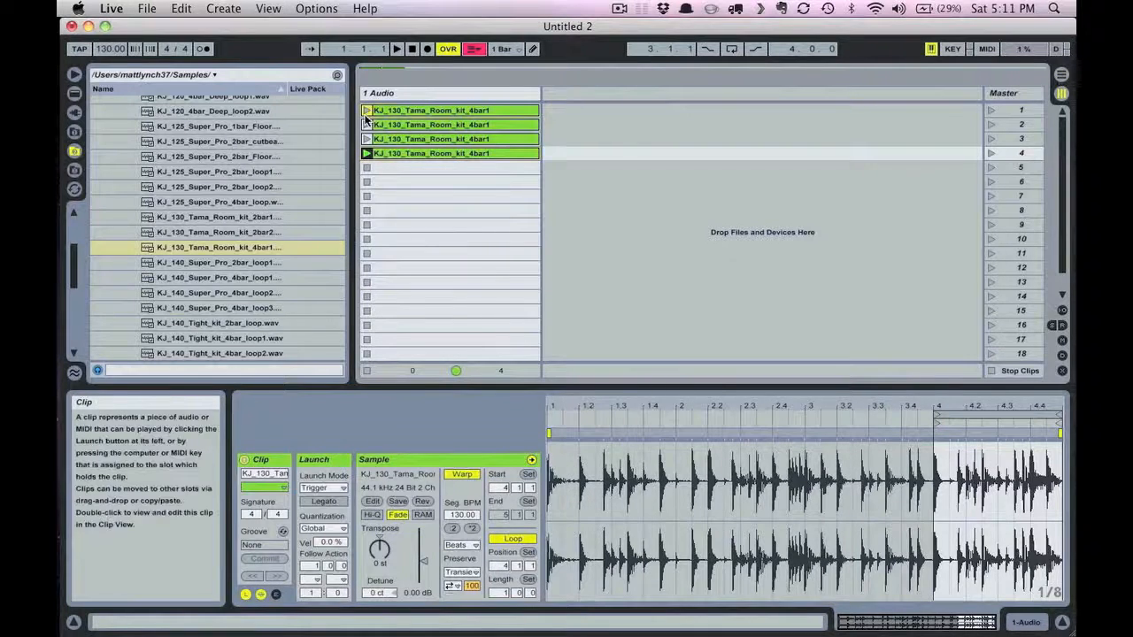
{"action": "left_click", "coordinate": [367, 109]}
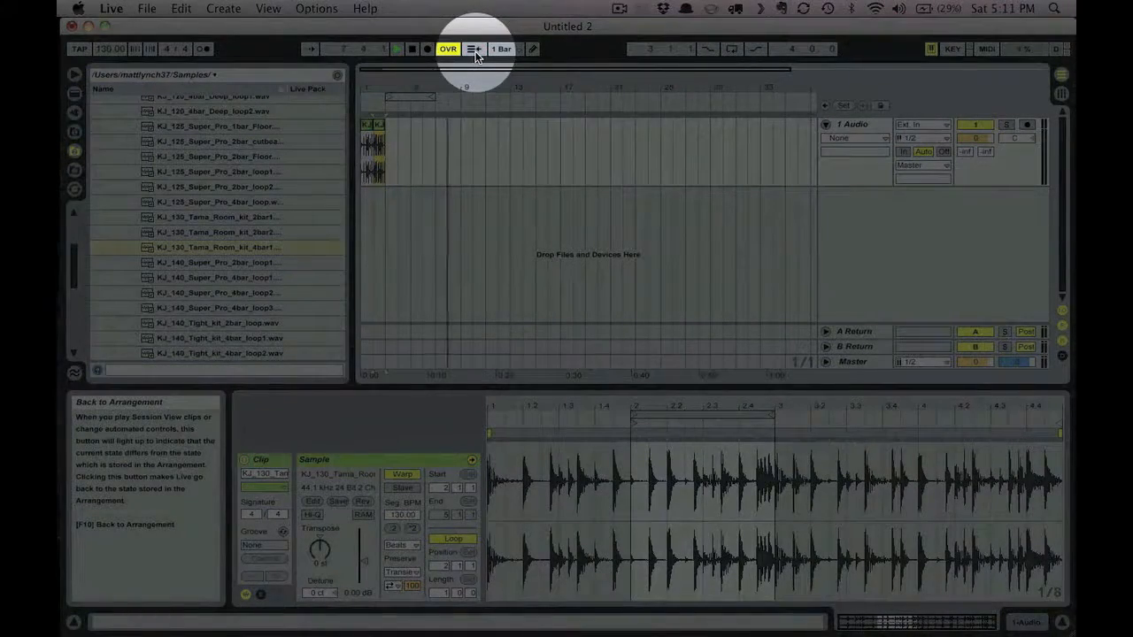
- Play the arrangement back from the start, then stop it and return to 1.1.1
{"action": "left_click", "coordinate": [396, 49]}
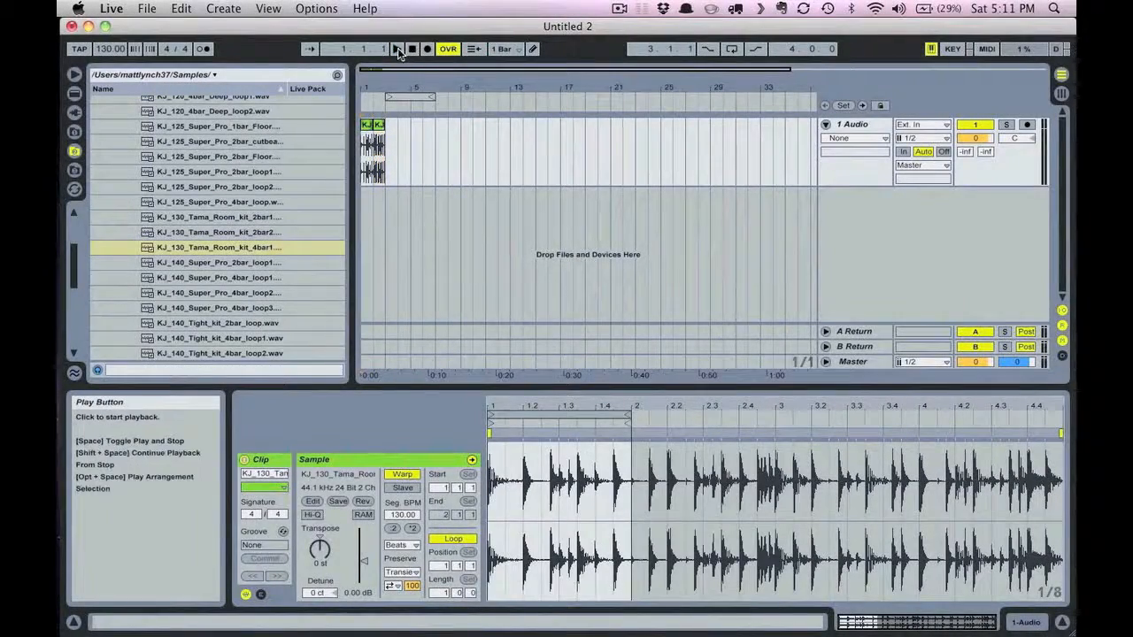
{"action": "left_click", "coordinate": [396, 49]}
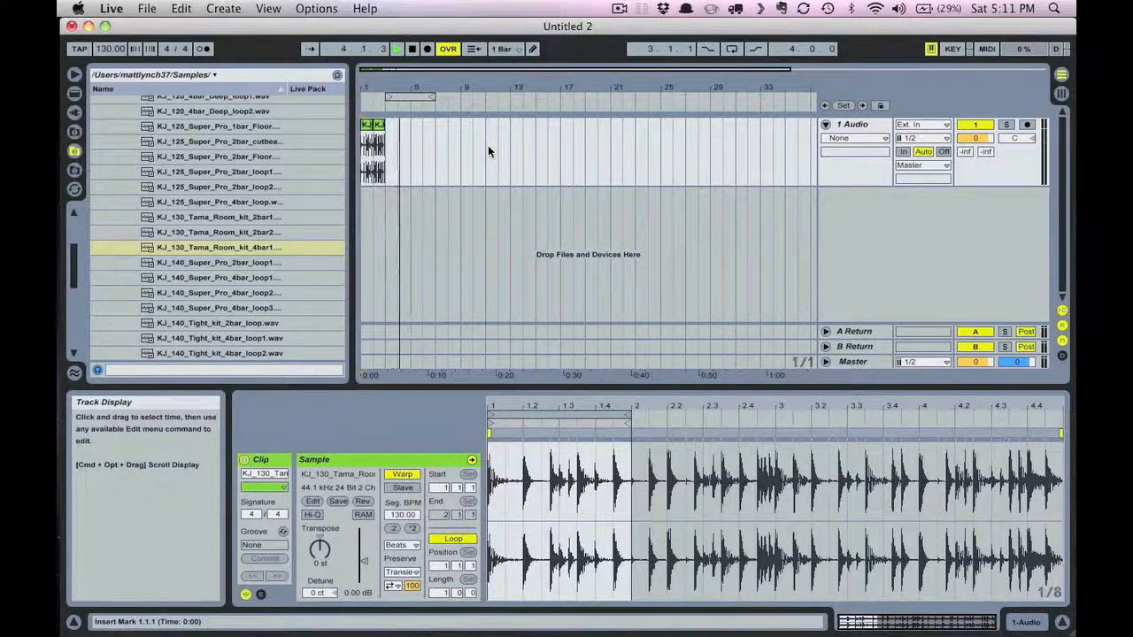
{"action": "left_click", "coordinate": [412, 49]}
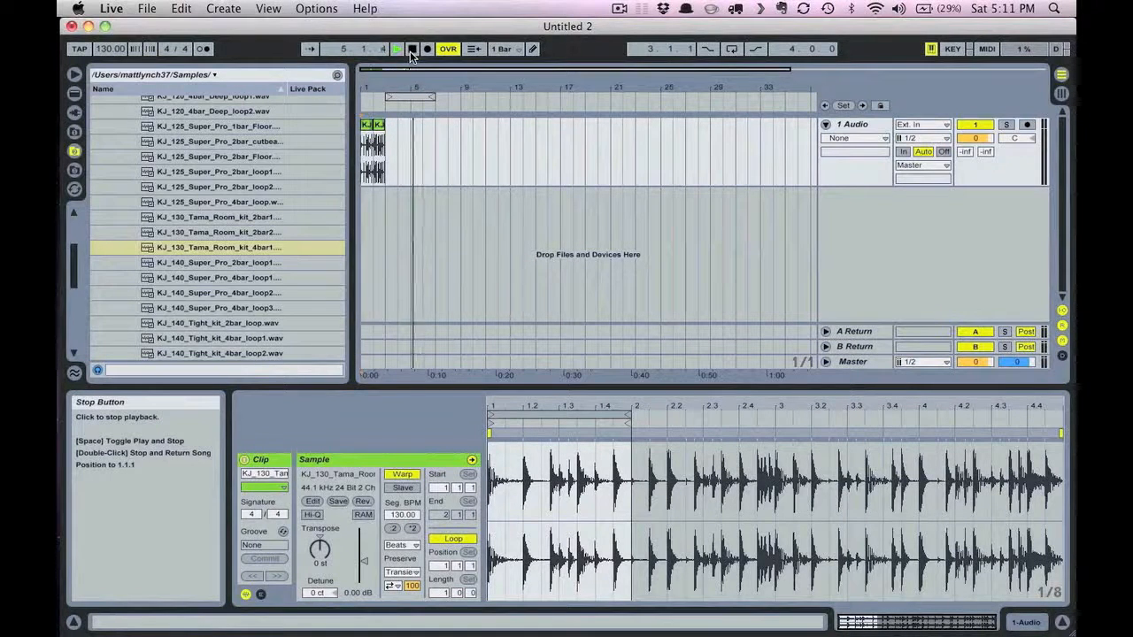
{"action": "left_click", "coordinate": [397, 48]}
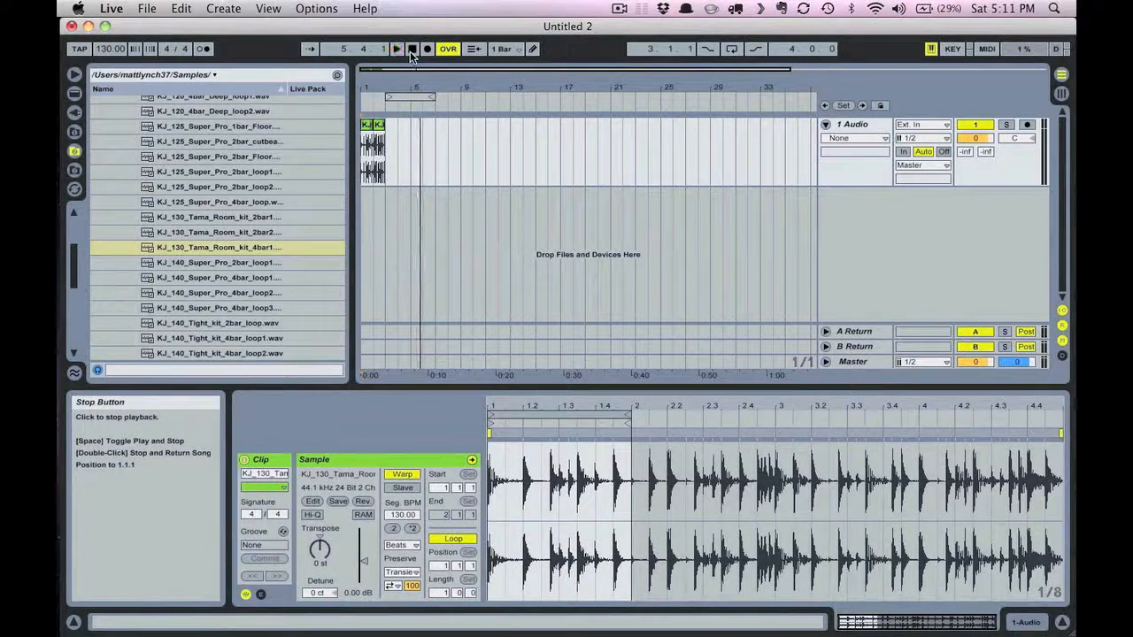
{"action": "left_click", "coordinate": [411, 49]}
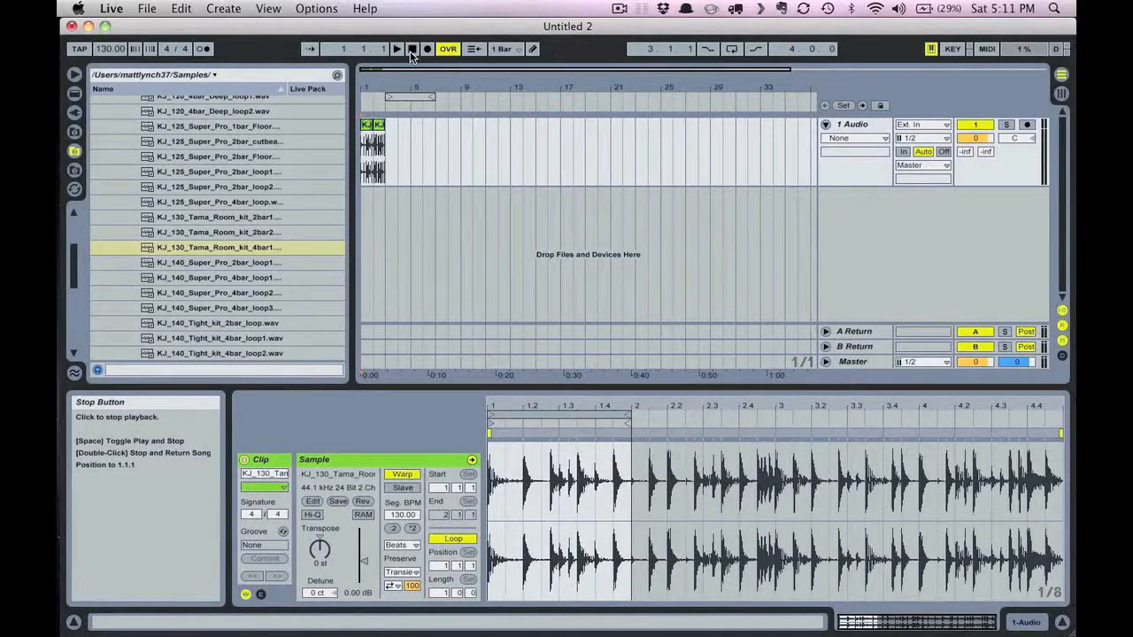